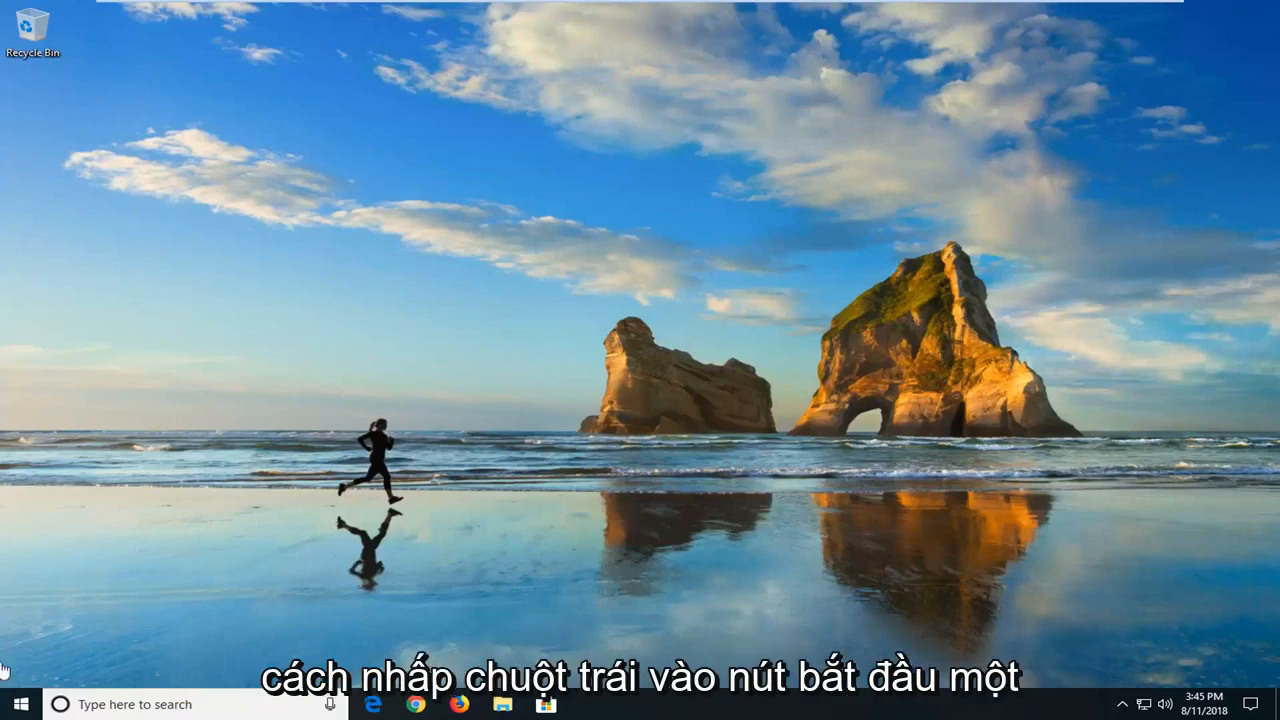
# - Search the Start menu for 'cmd' so Command Prompt appears as best match
pyautogui.click(16, 704)
pyautogui.write('cmd')
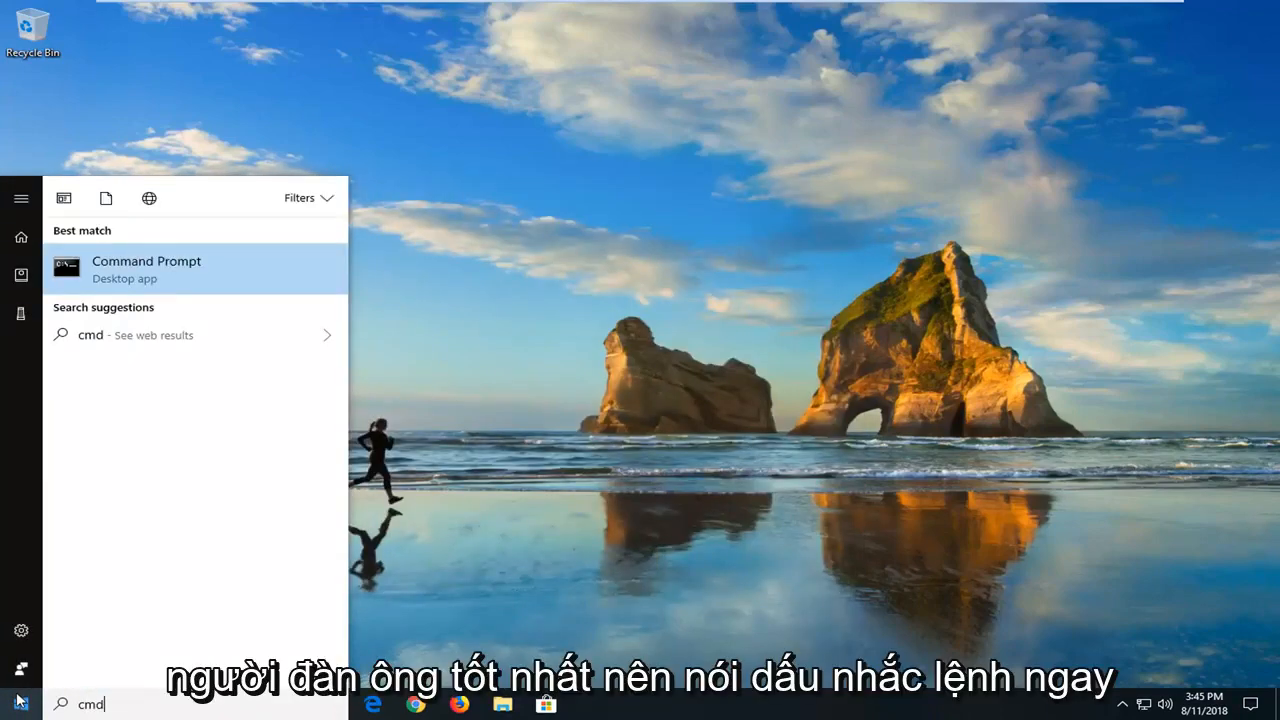
pyautogui.moveTo(164, 278)
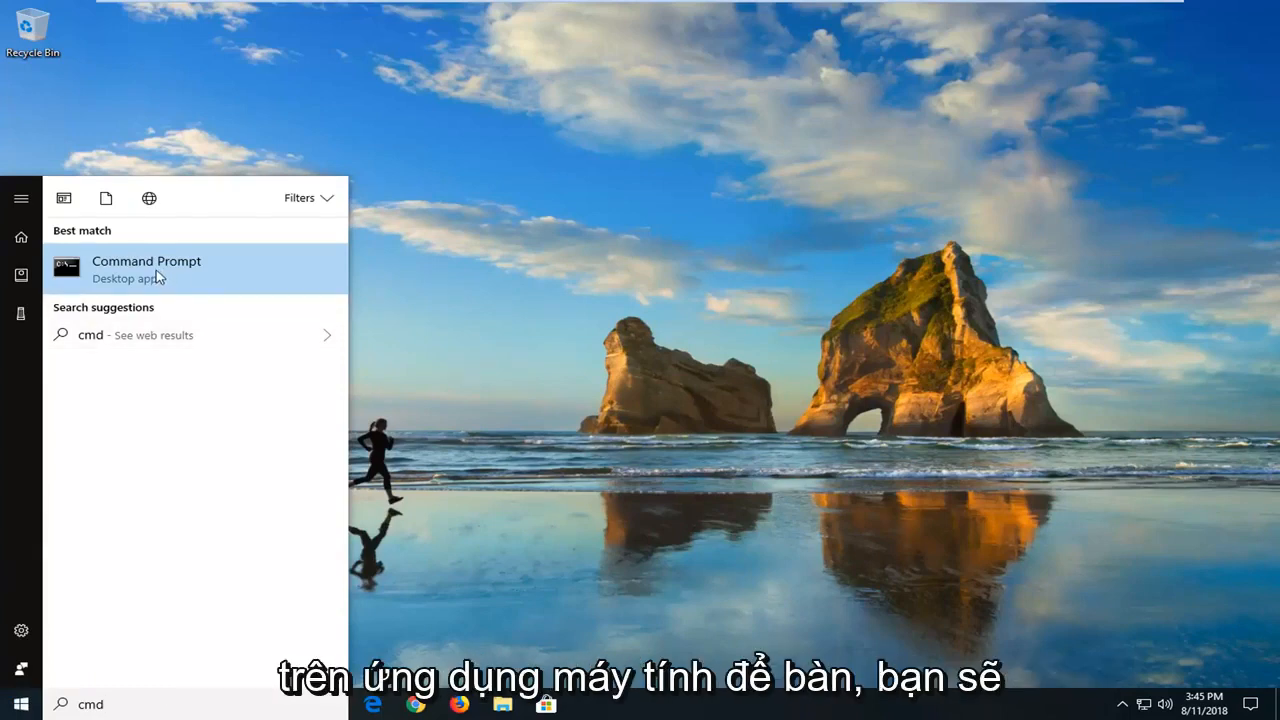
# - Run Command Prompt as administrator and approve the User Account Control prompt
pyautogui.rightClick(146, 268)
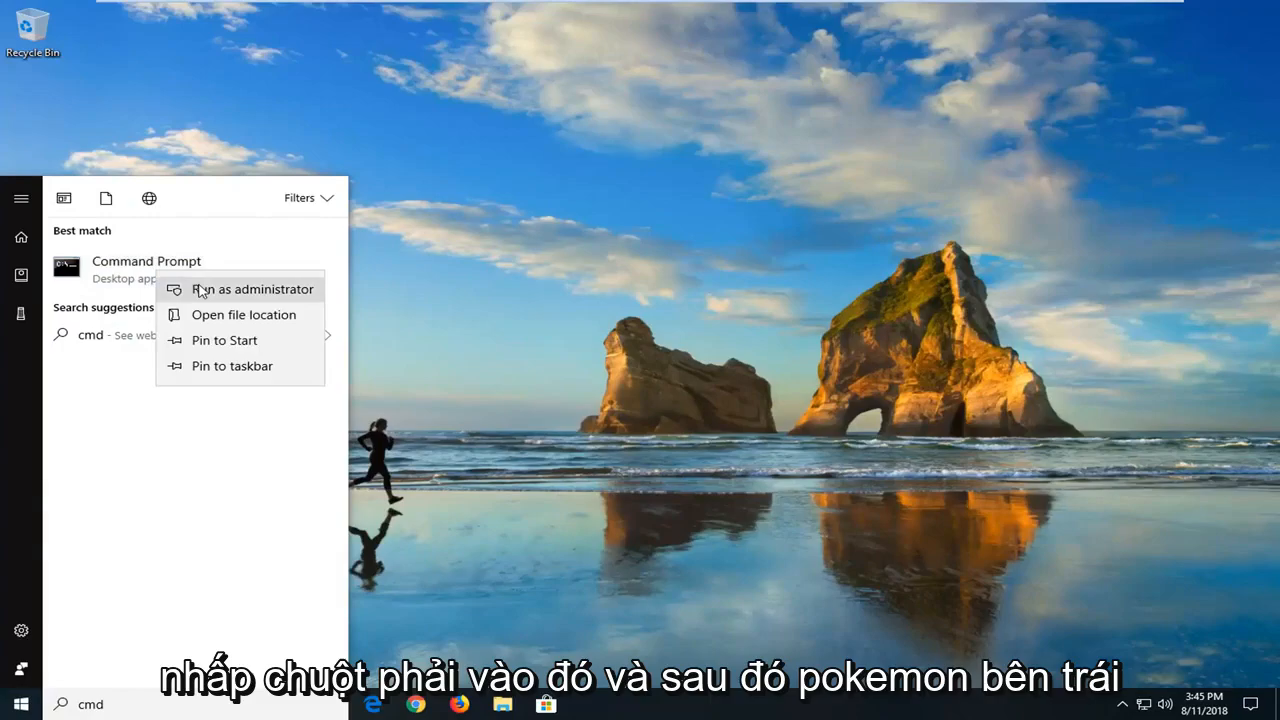
pyautogui.click(252, 288)
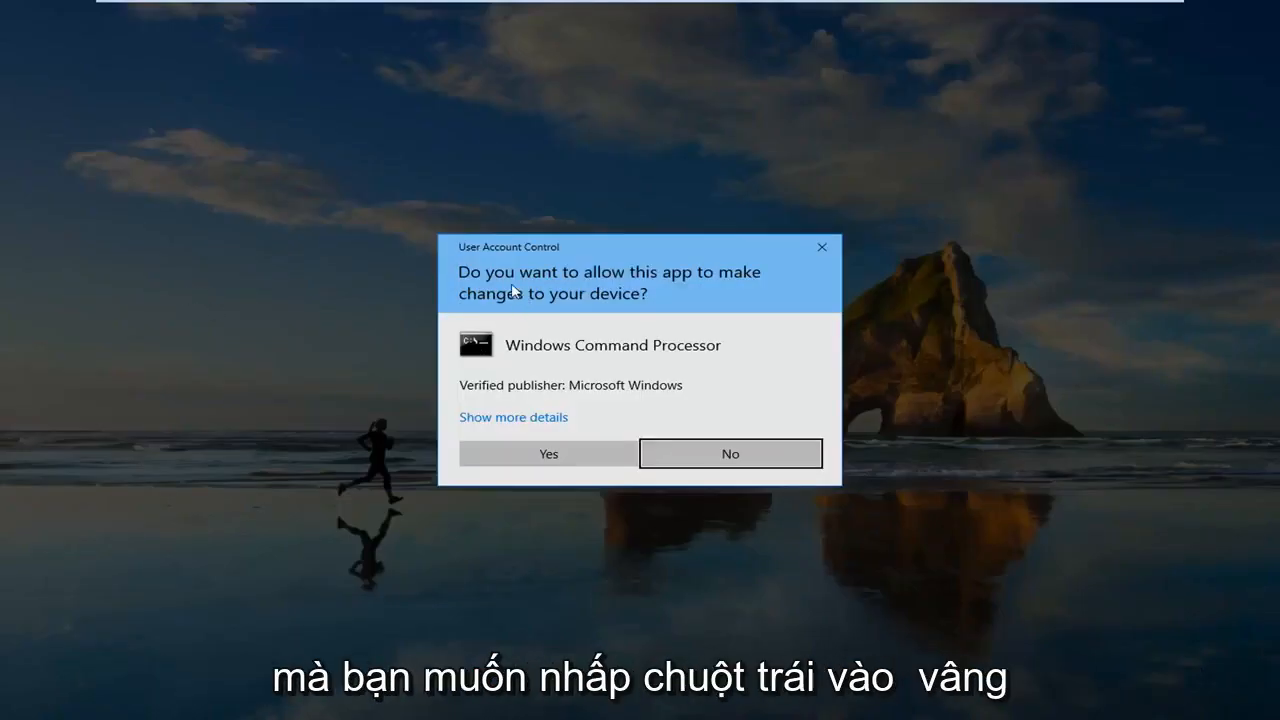
pyautogui.click(548, 452)
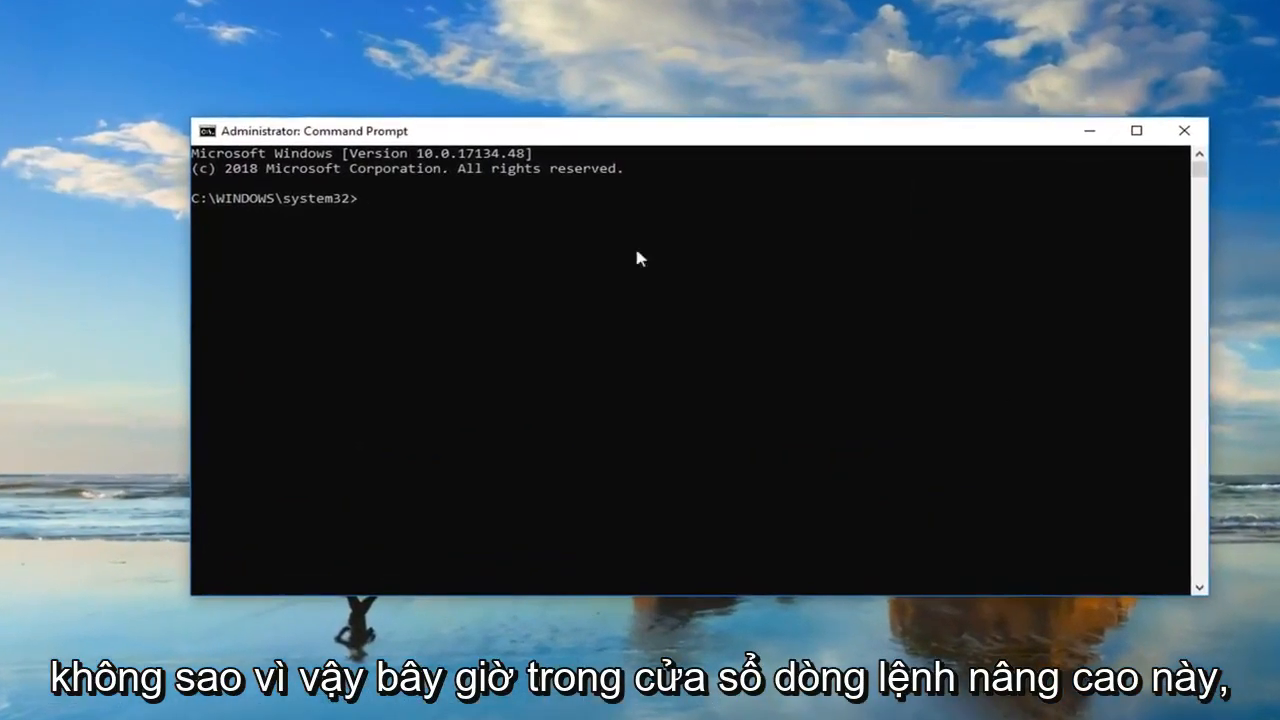
# - Run bcdedit to list the Windows Boot Manager and Boot Loader entries
pyautogui.write('b')
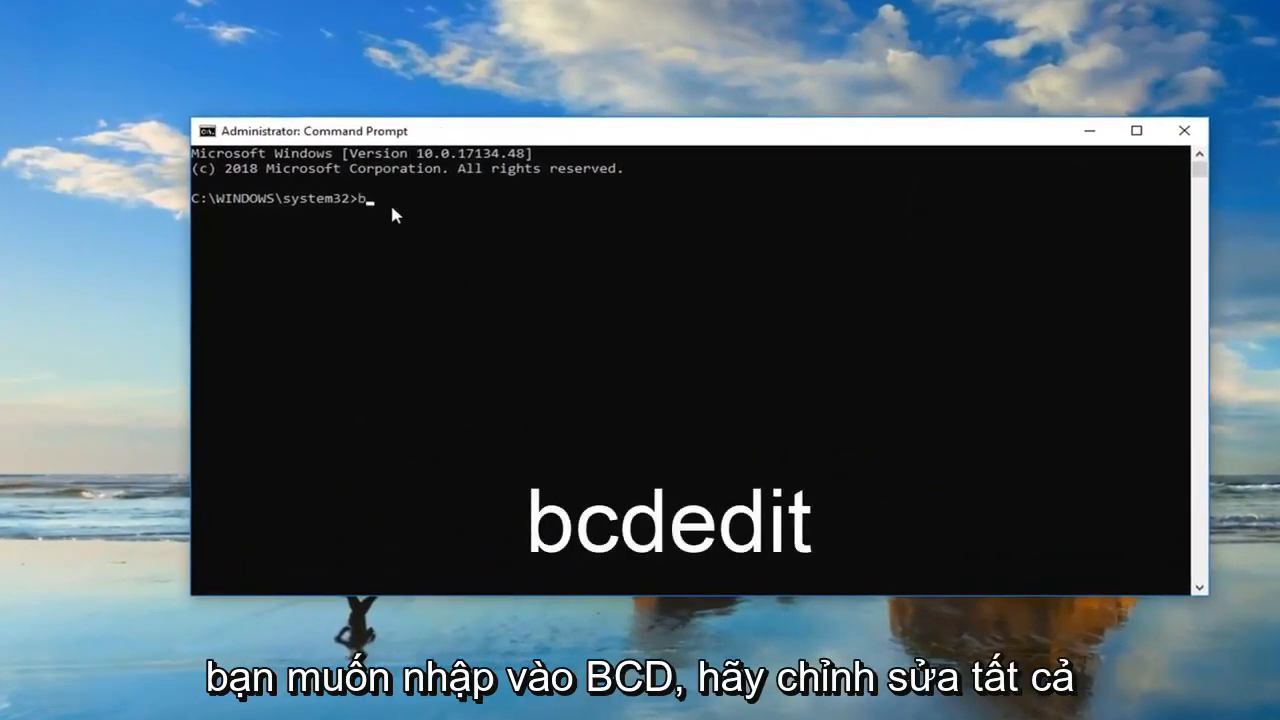
pyautogui.write('cd')
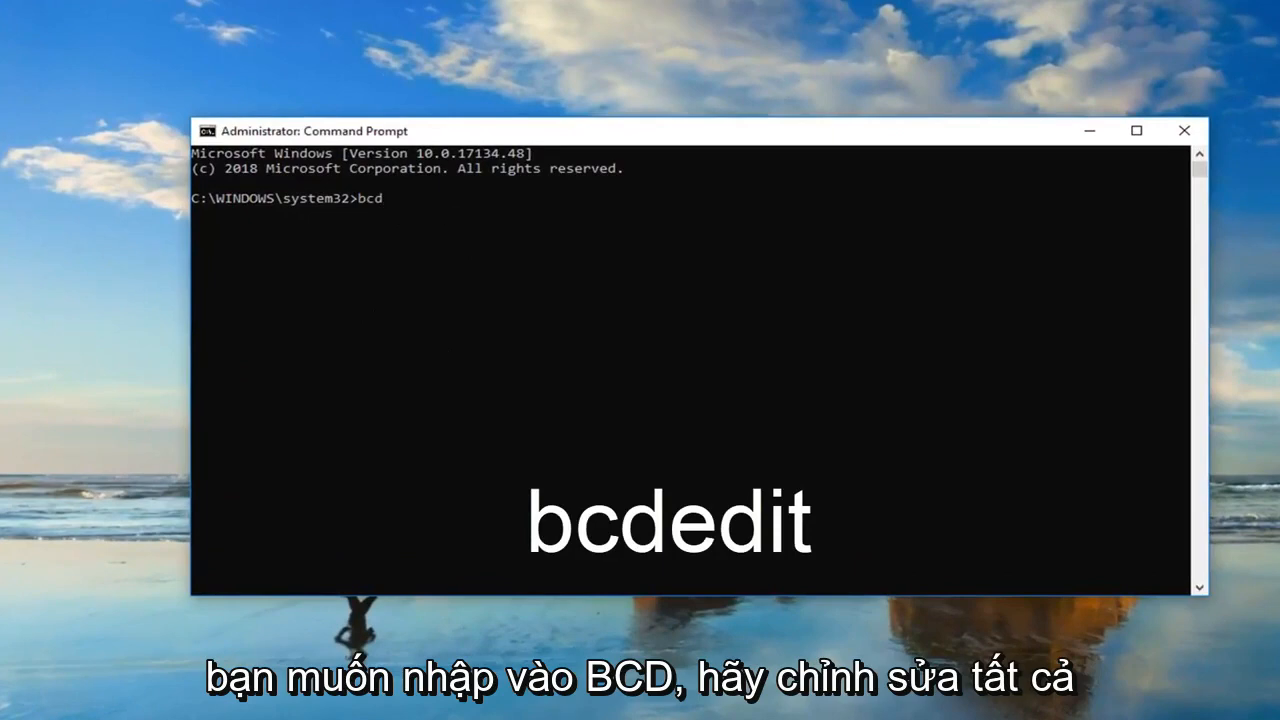
pyautogui.write('ed')
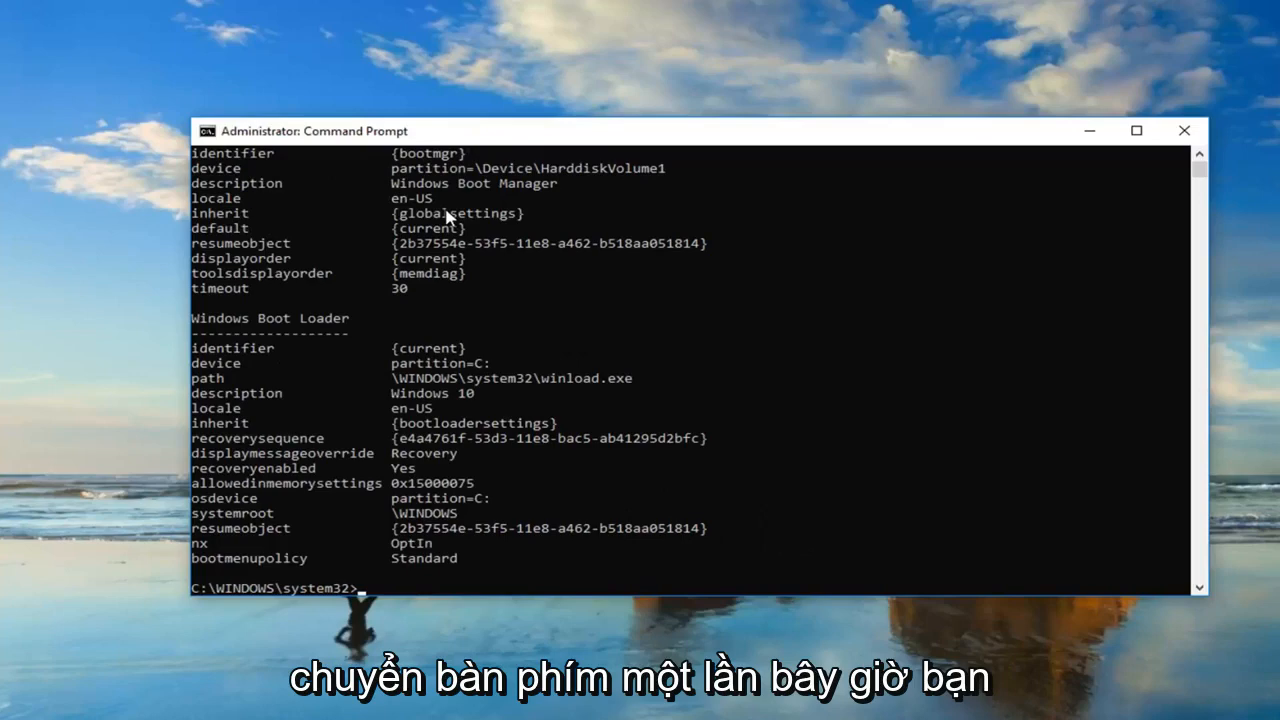
pyautogui.moveTo(324, 590)
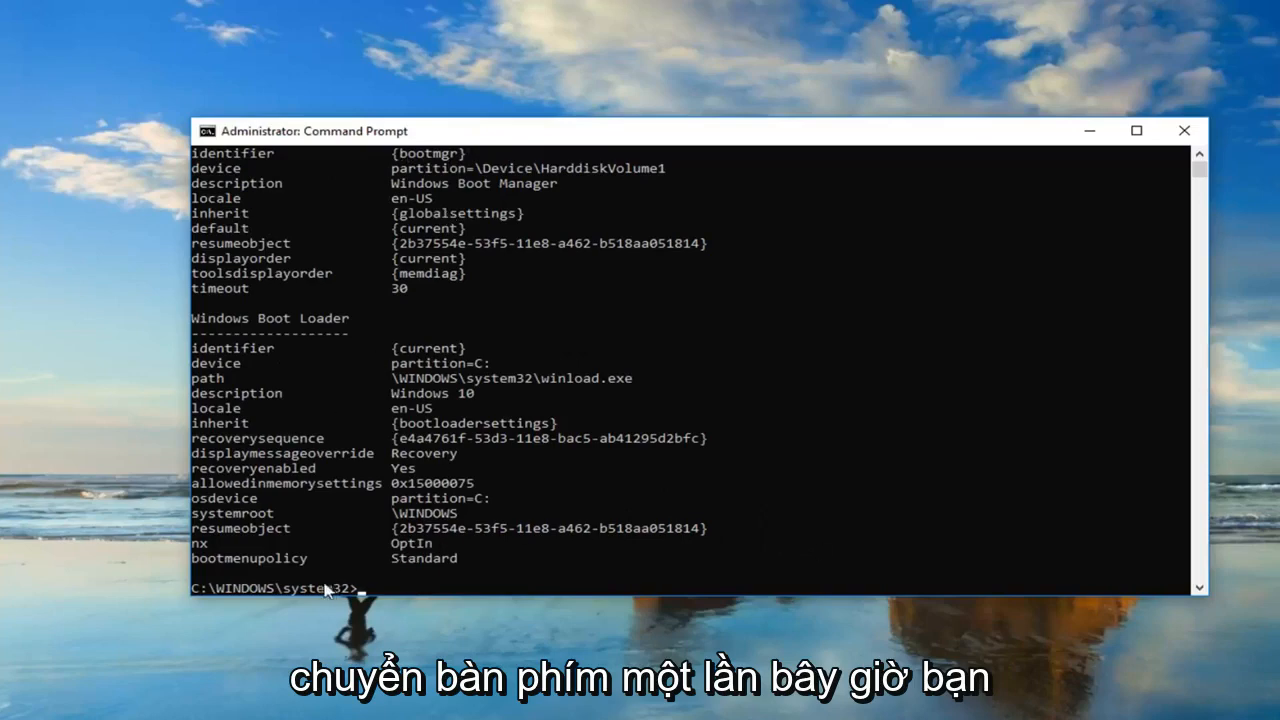
pyautogui.moveTo(348, 584)
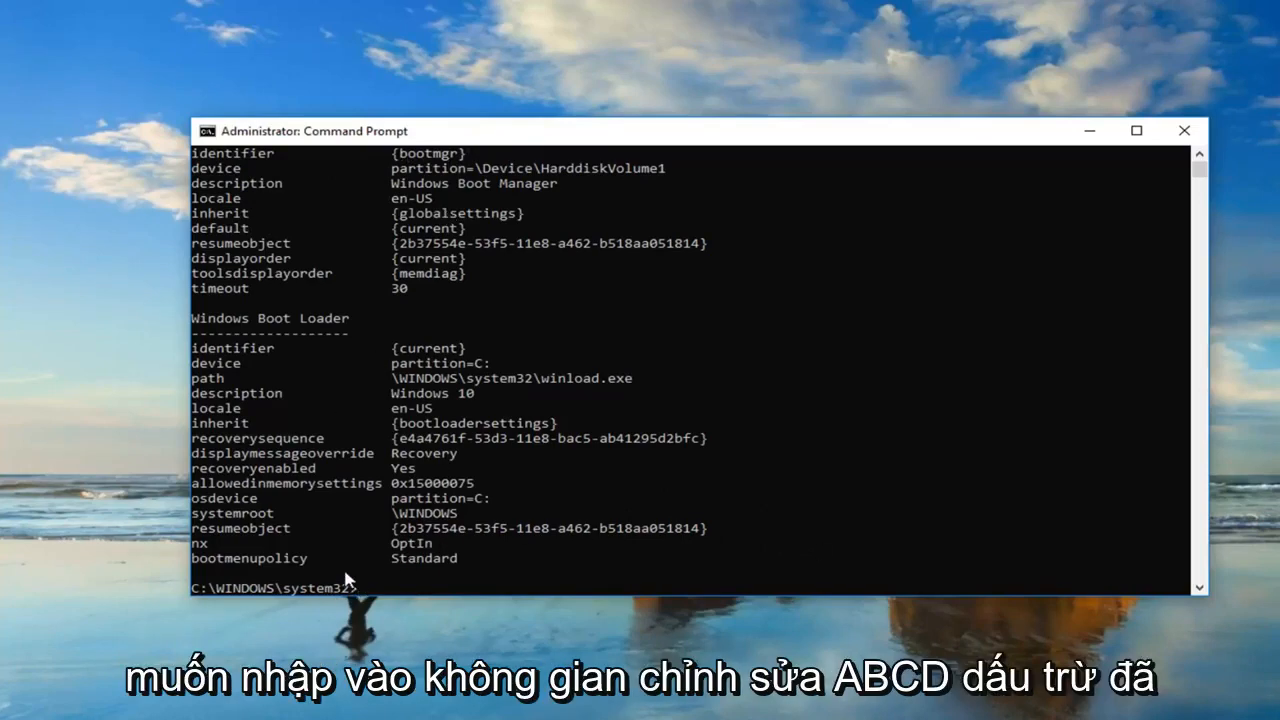
# - Start a new command line reading 'bcdedit -set ' at the prompt
pyautogui.write('bcdedit -set')
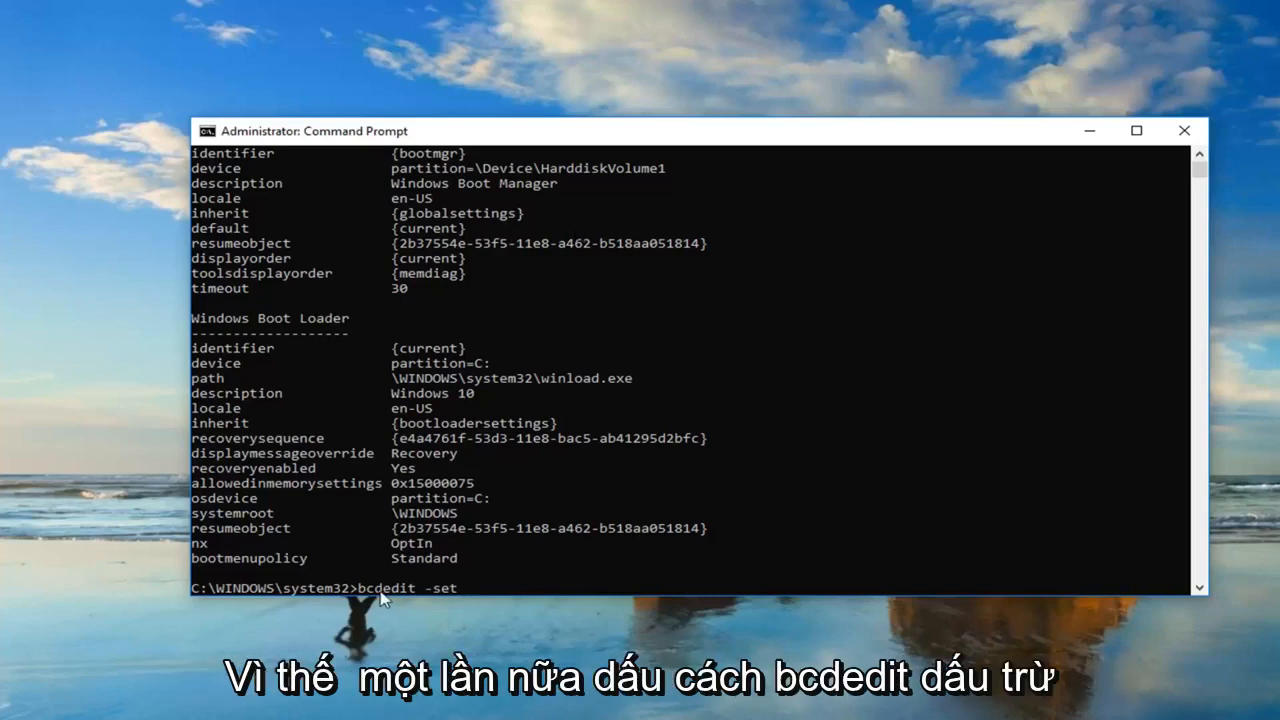
pyautogui.moveTo(448, 600)
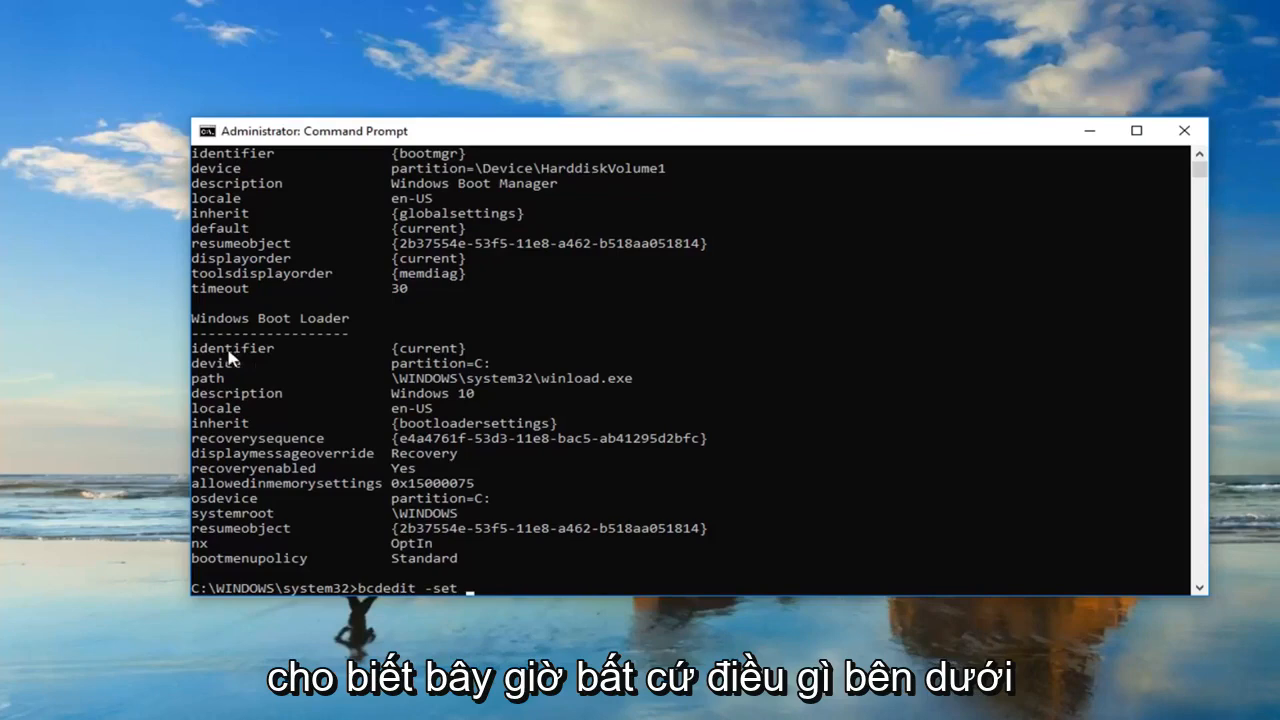
pyautogui.moveTo(478, 362)
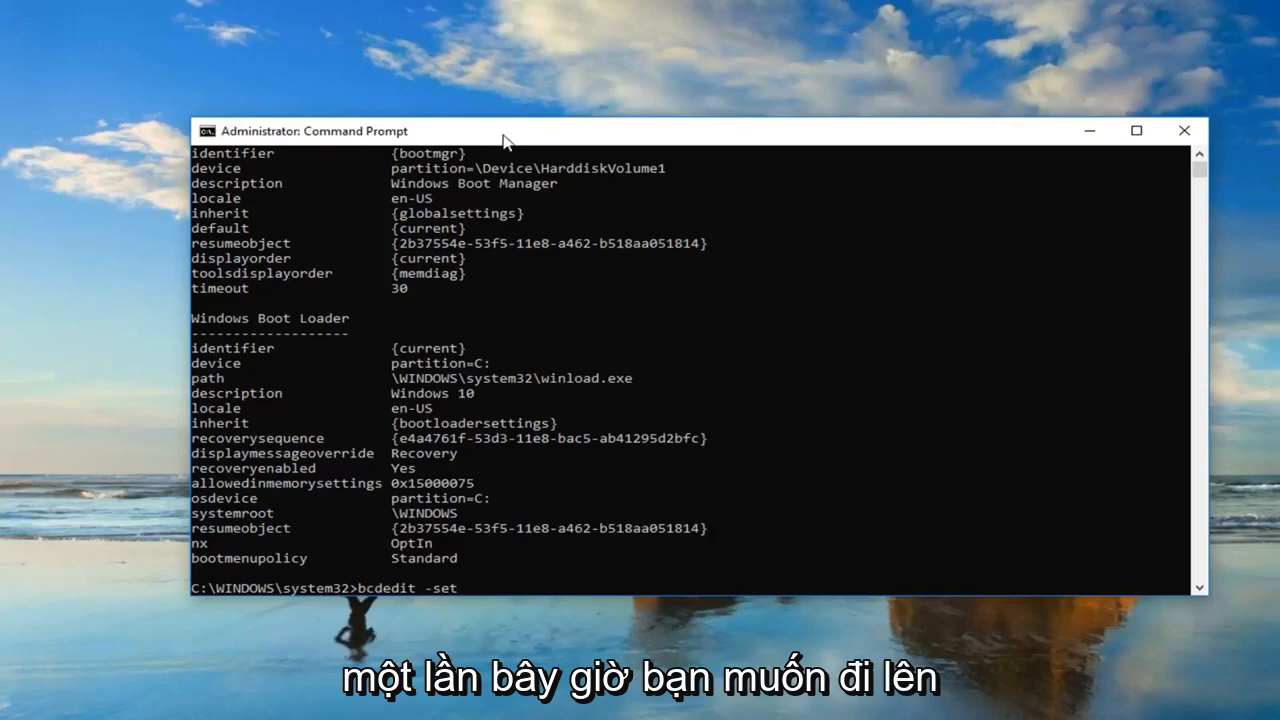
pyautogui.moveTo(528, 136)
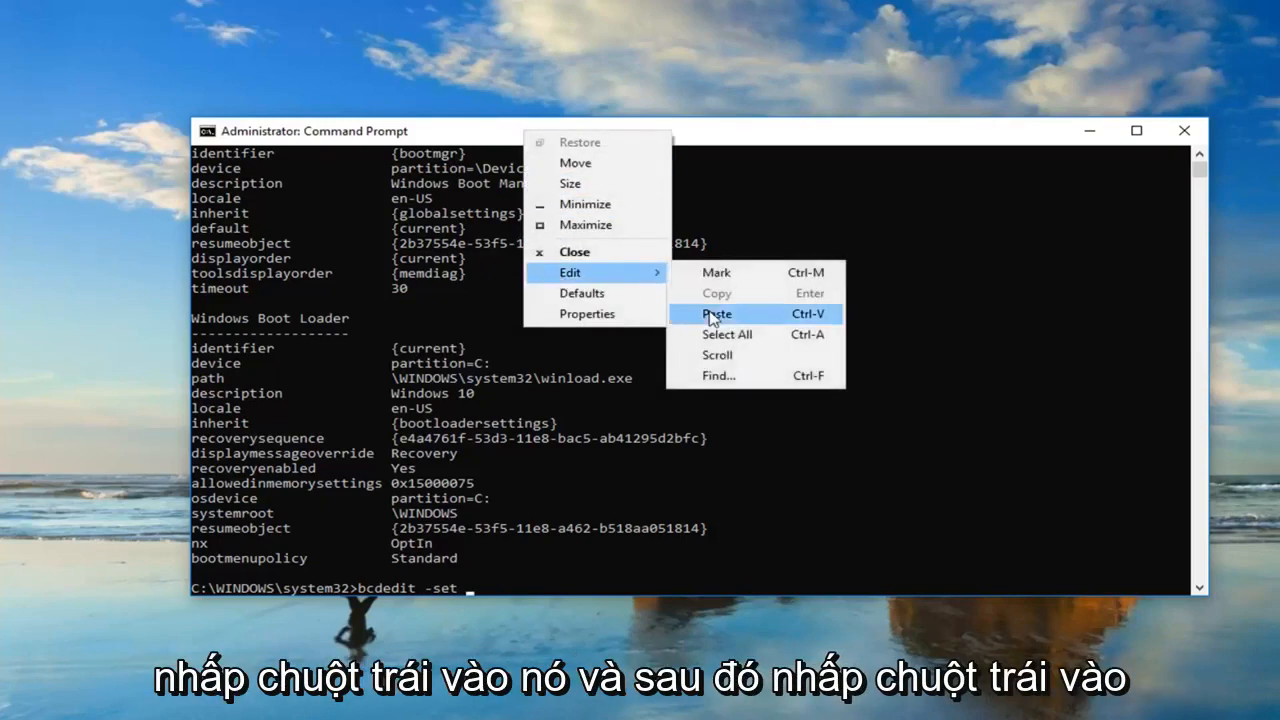
# - Paste the {current} identifier so the line reads 'bcdedit -set {current}'
pyautogui.click(716, 312)
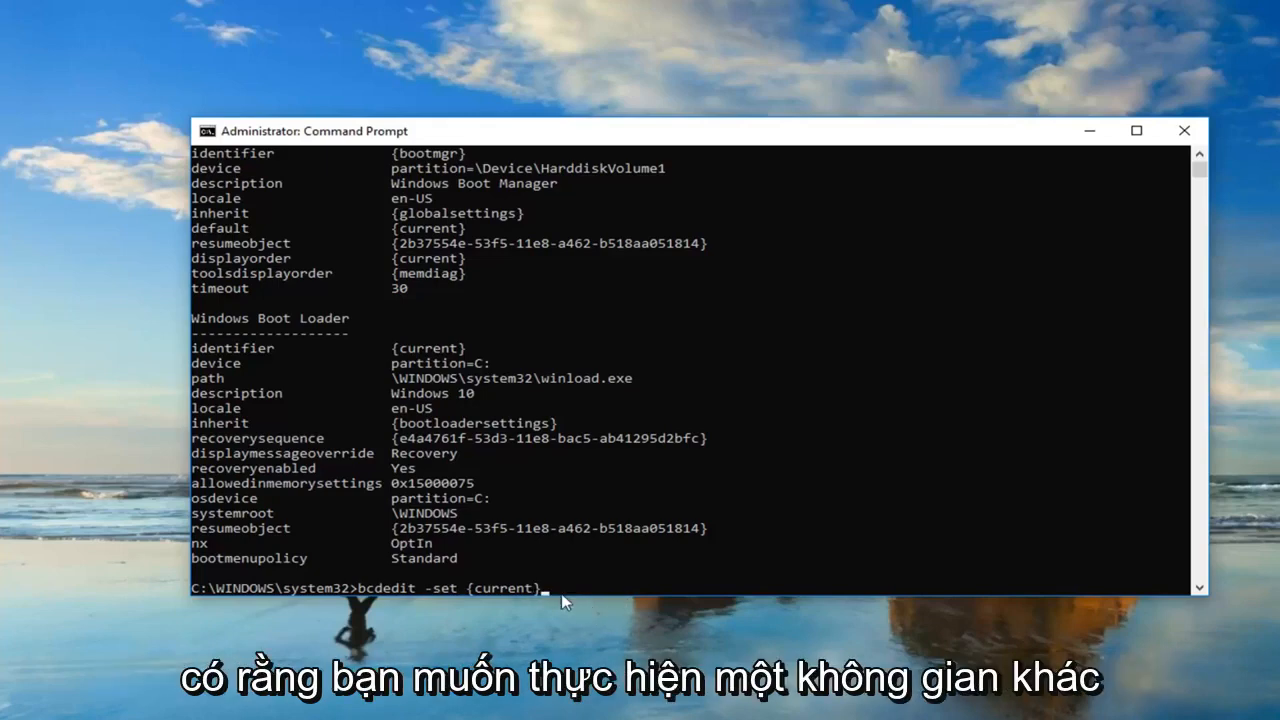
# - Extend the line to 'bcdedit -set {current} nointegritychecks 1' without running it
pyautogui.write('nointe')
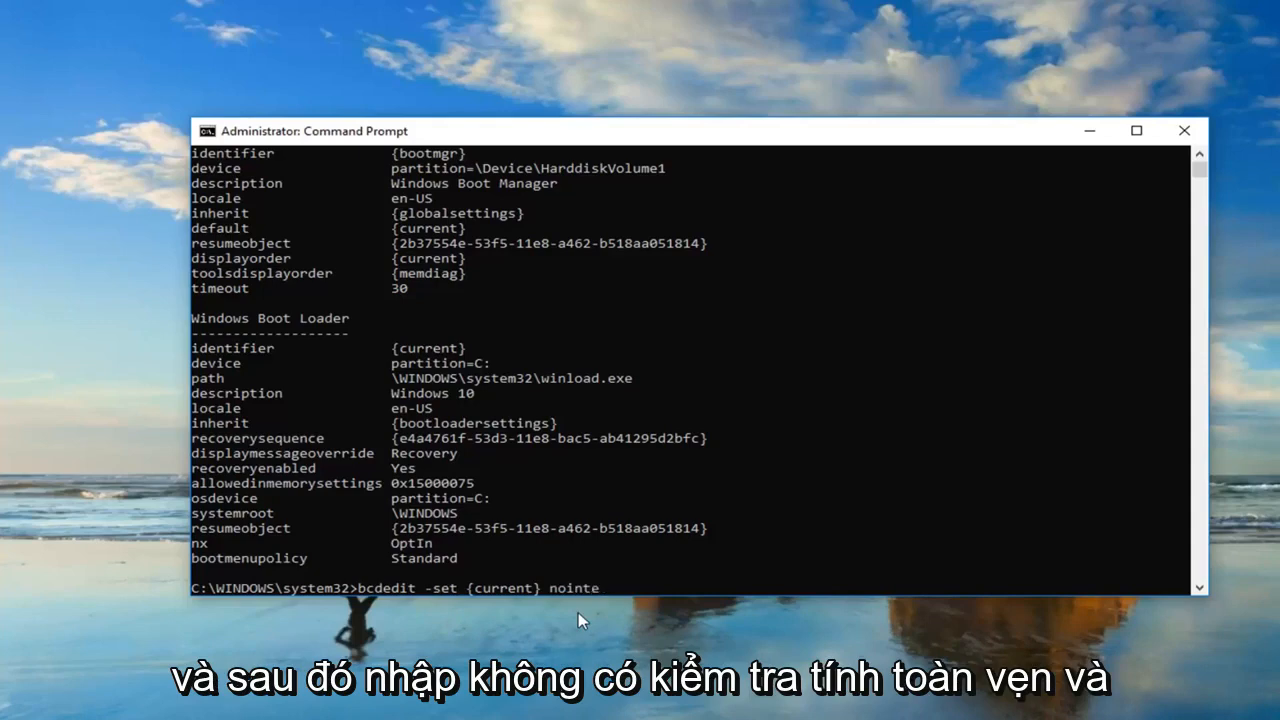
pyautogui.write('gritychecks')
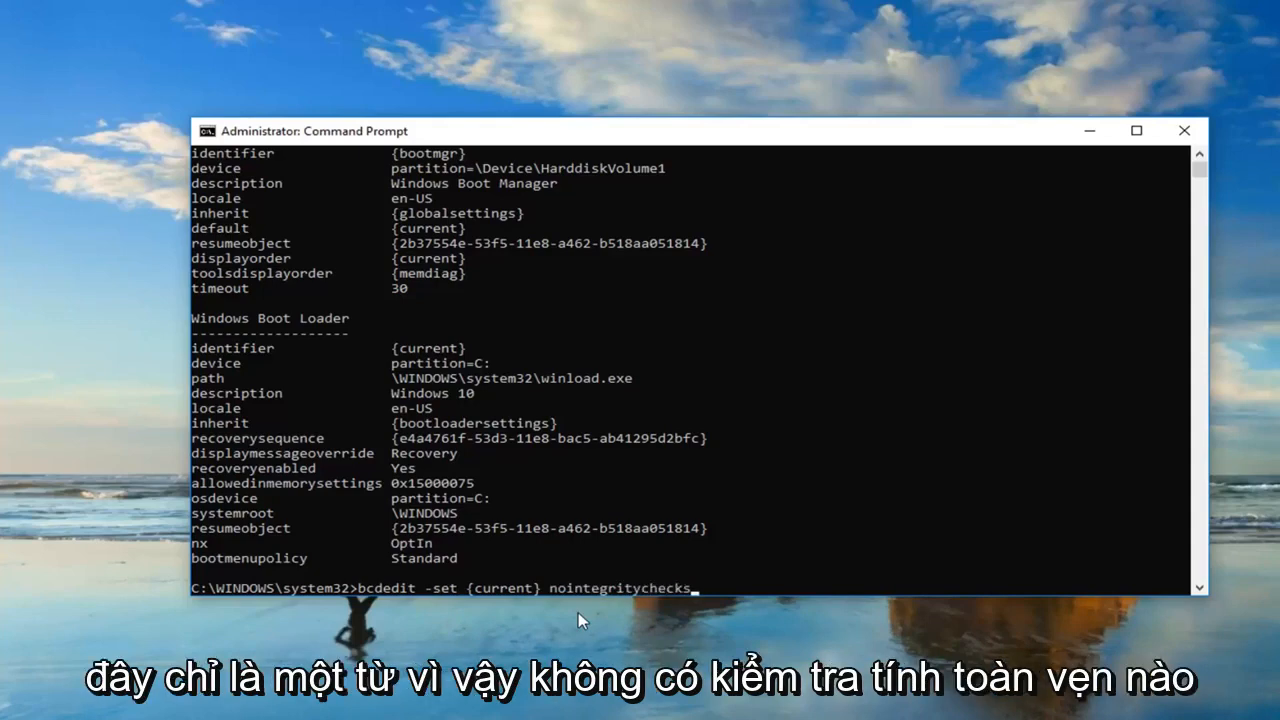
pyautogui.moveTo(540, 600)
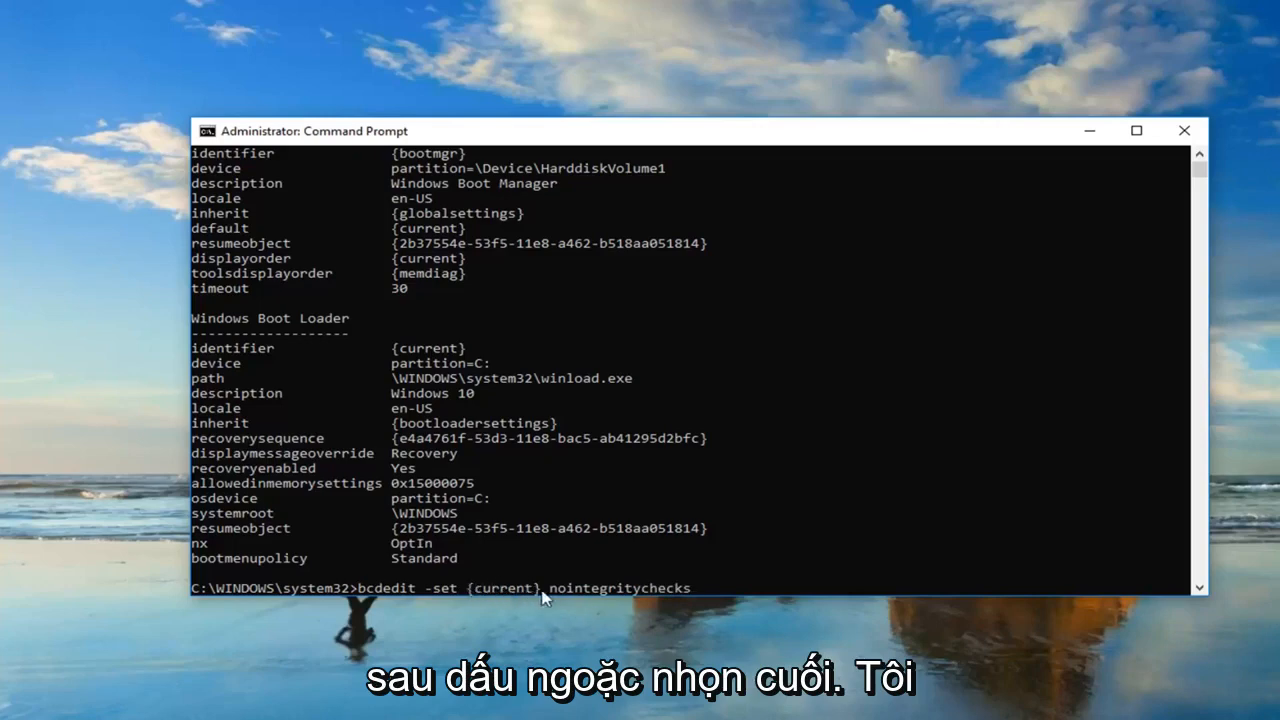
pyautogui.moveTo(662, 600)
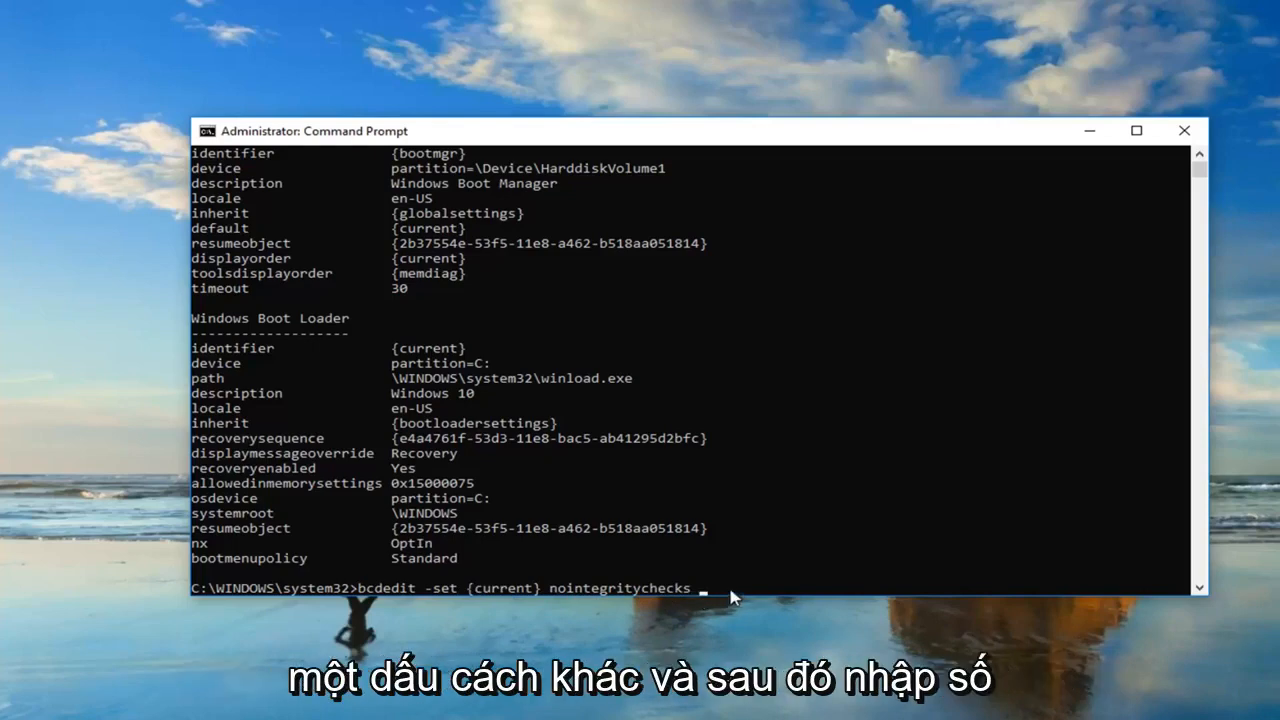
pyautogui.write('1')
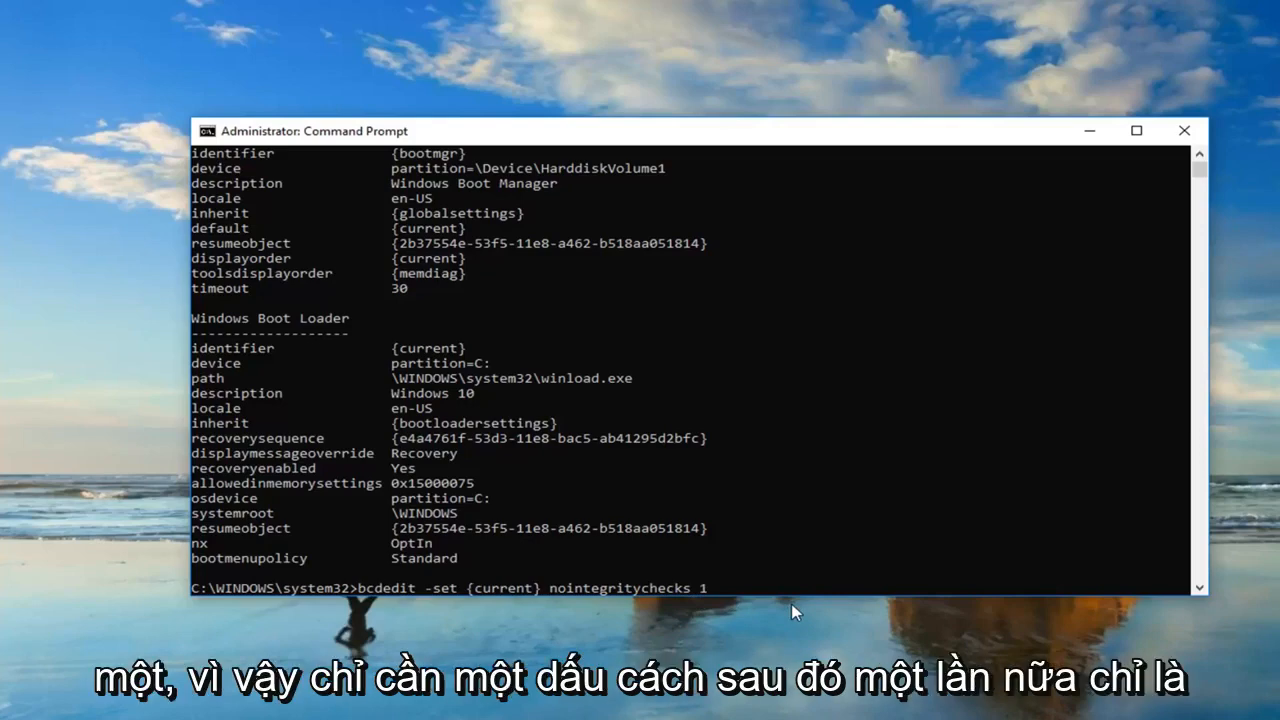